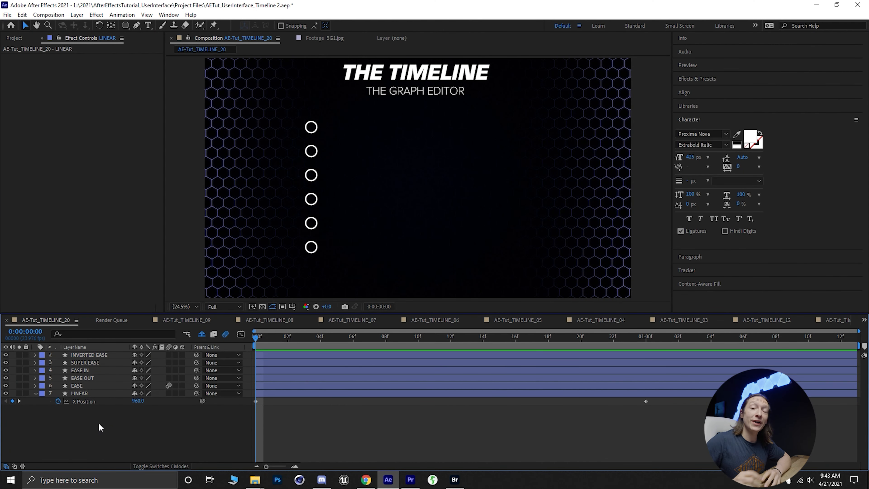
pyautogui.moveTo(86, 410)
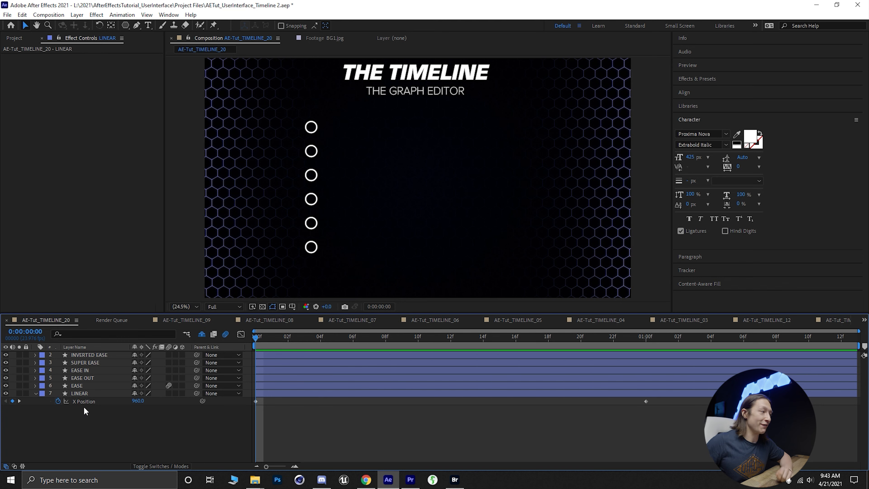
# Select the LINEAR layer's X Position property with its two keyframes
pyautogui.click(79, 393)
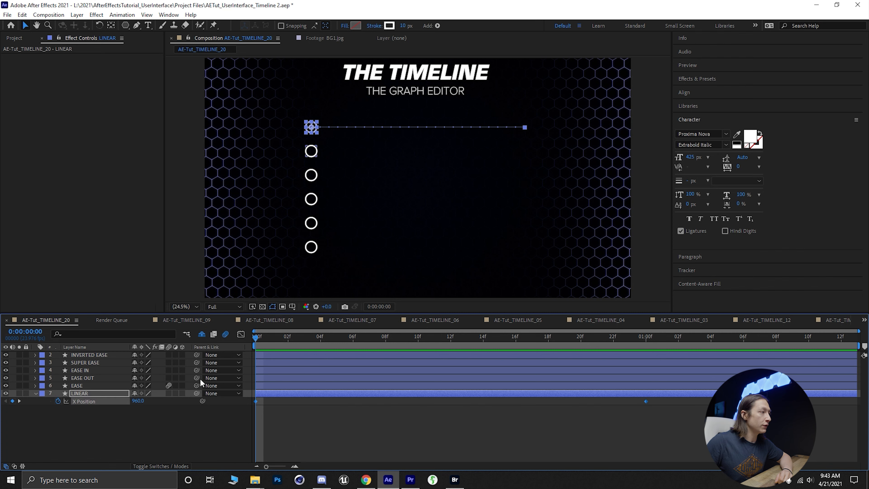
# Show the LINEAR X Position as a straight rising value curve in the Graph Editor and scrub along it
pyautogui.click(239, 333)
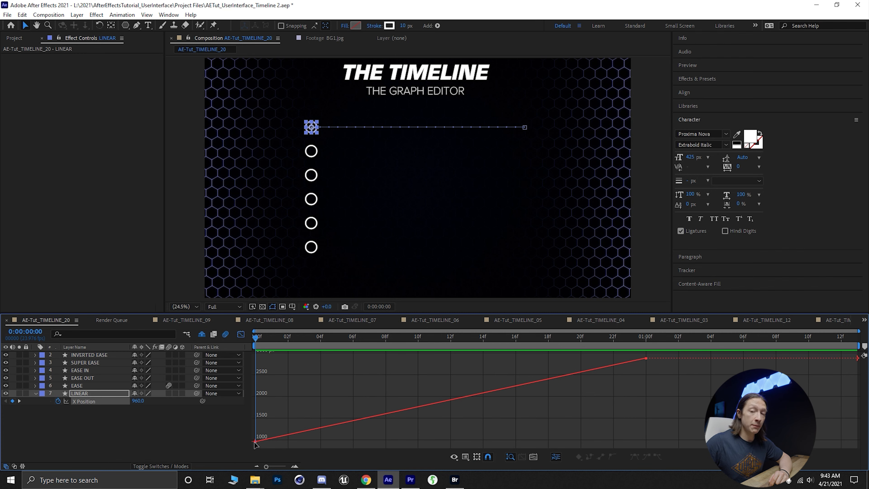
pyautogui.moveTo(509, 466)
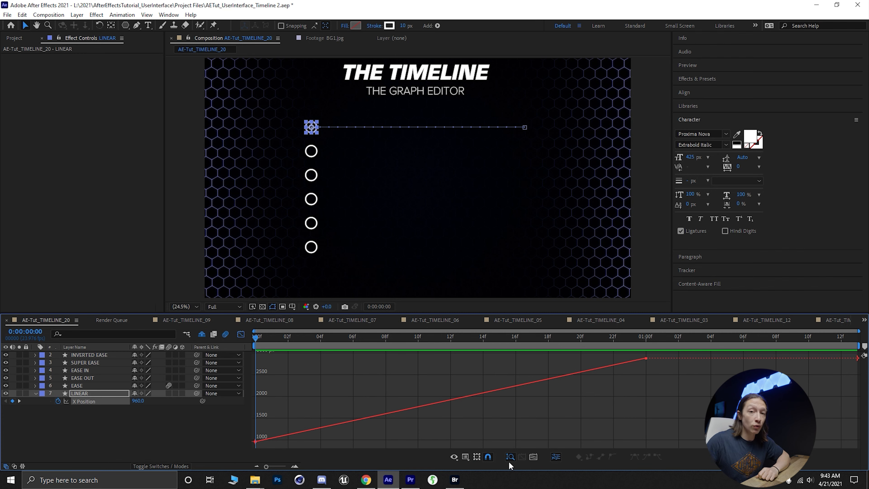
pyautogui.moveTo(551, 366)
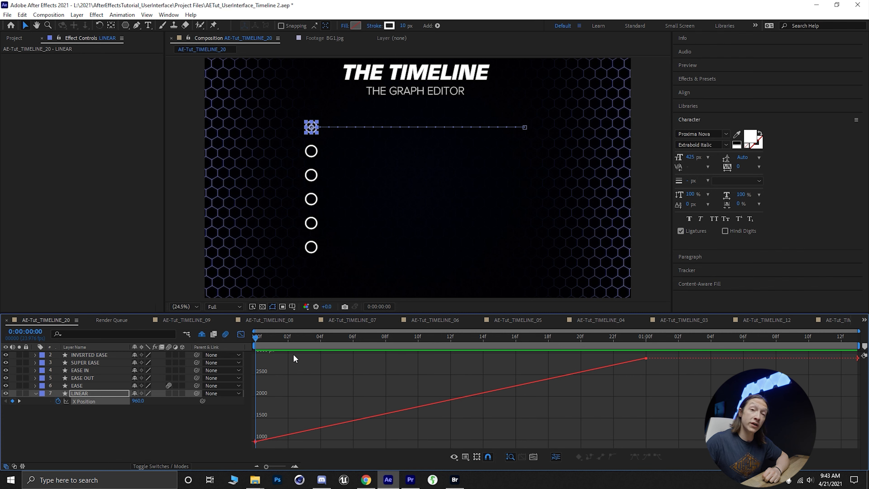
pyautogui.click(645, 336)
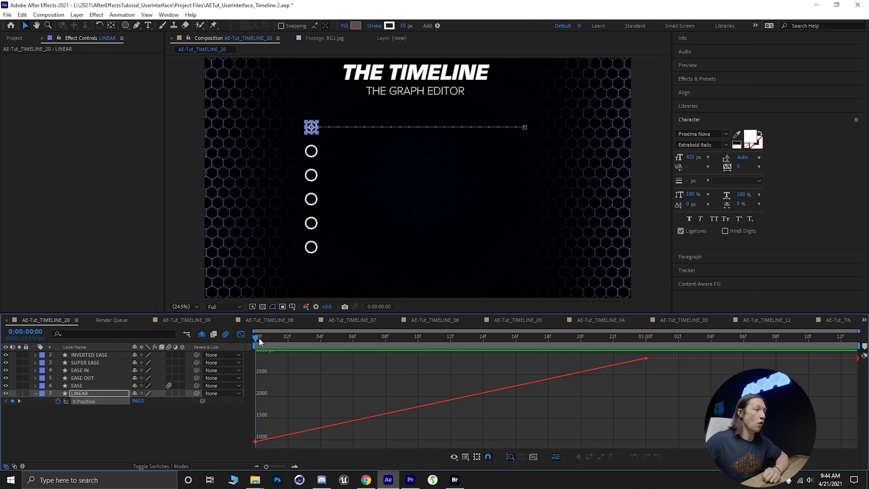
pyautogui.moveTo(266, 442)
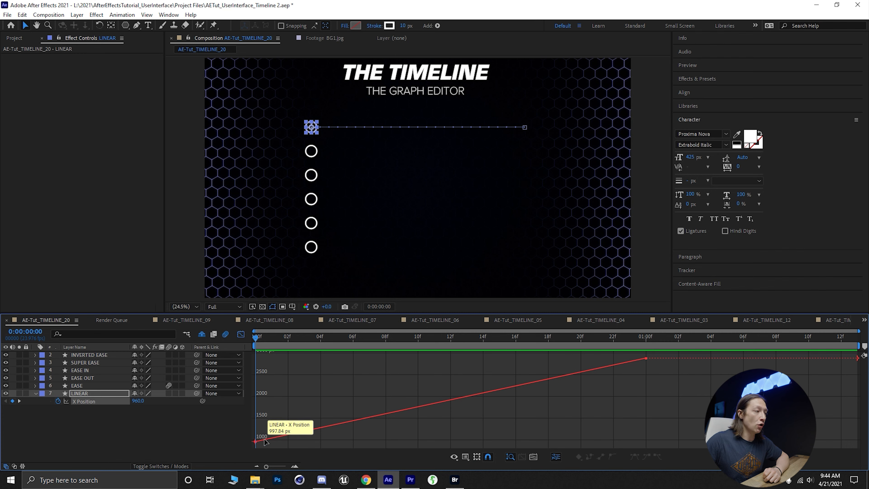
pyautogui.moveTo(520, 395)
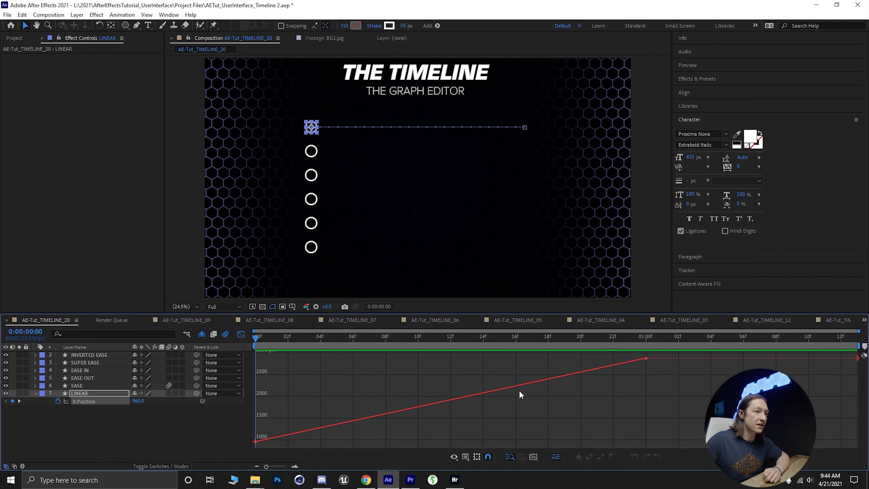
pyautogui.moveTo(644, 359)
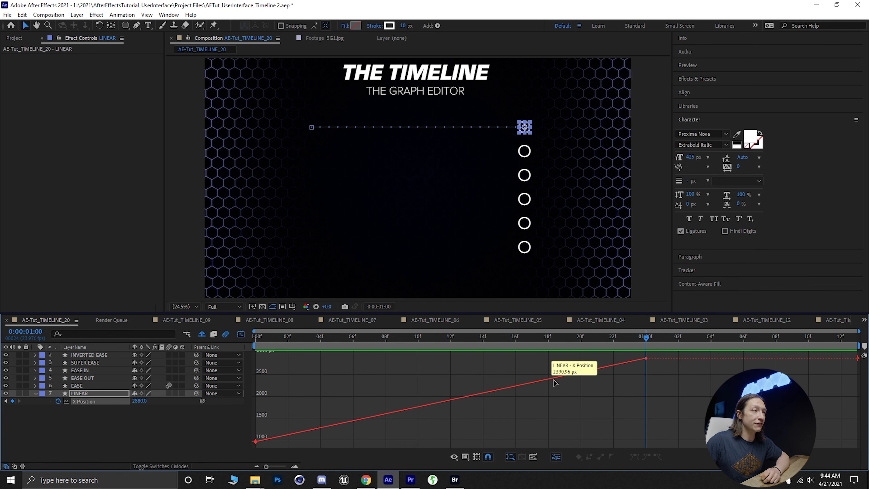
pyautogui.moveTo(648, 363)
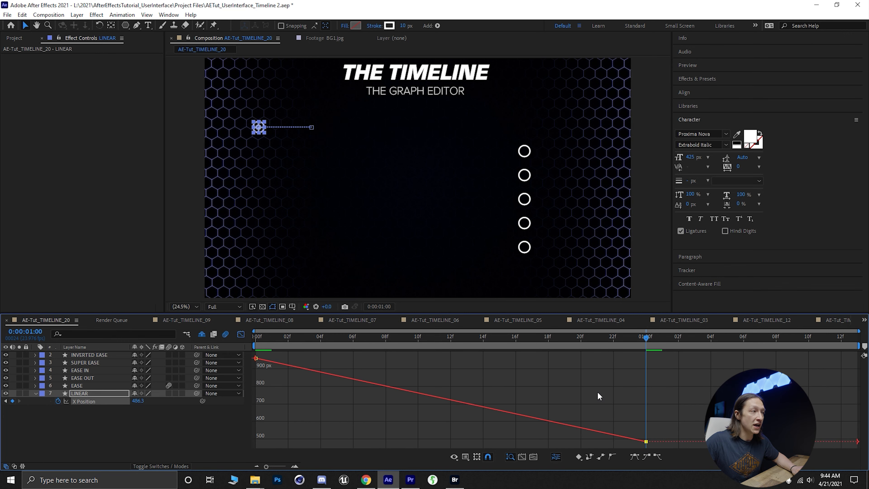
pyautogui.click(370, 336)
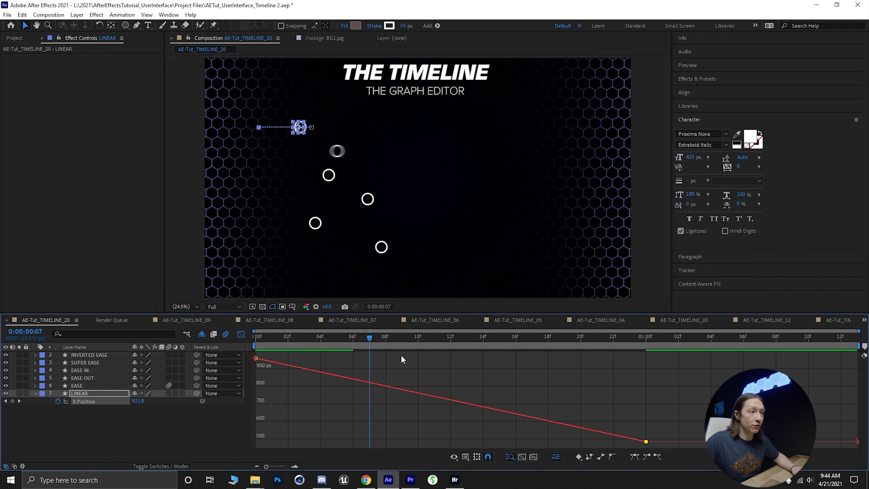
pyautogui.click(644, 336)
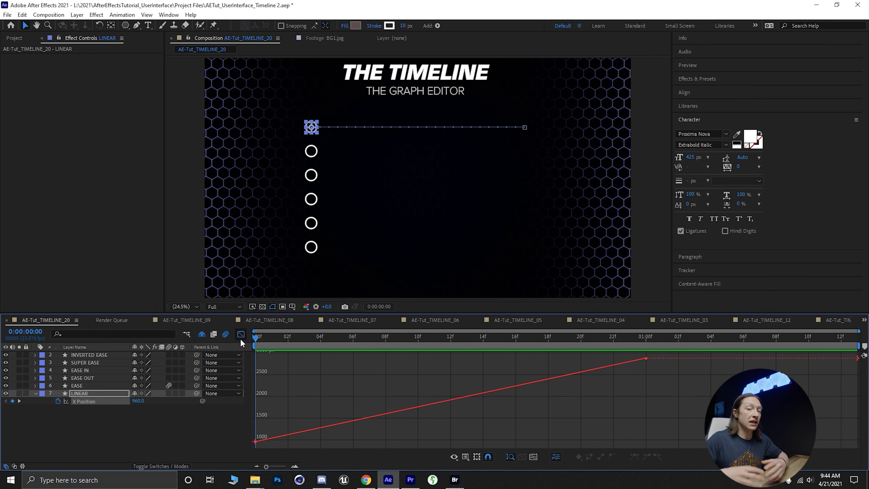
pyautogui.moveTo(240, 334)
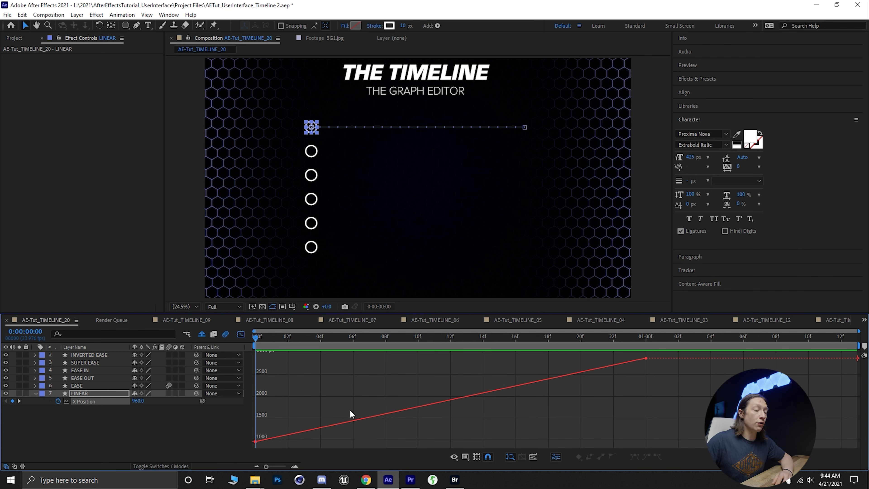
# Open the Graph Editor's property-display choices via the eye icon
pyautogui.click(454, 457)
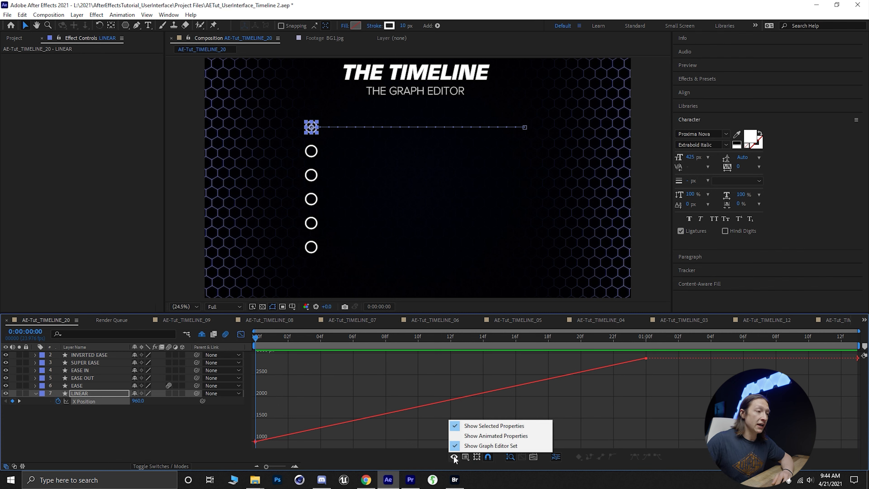
pyautogui.moveTo(490, 445)
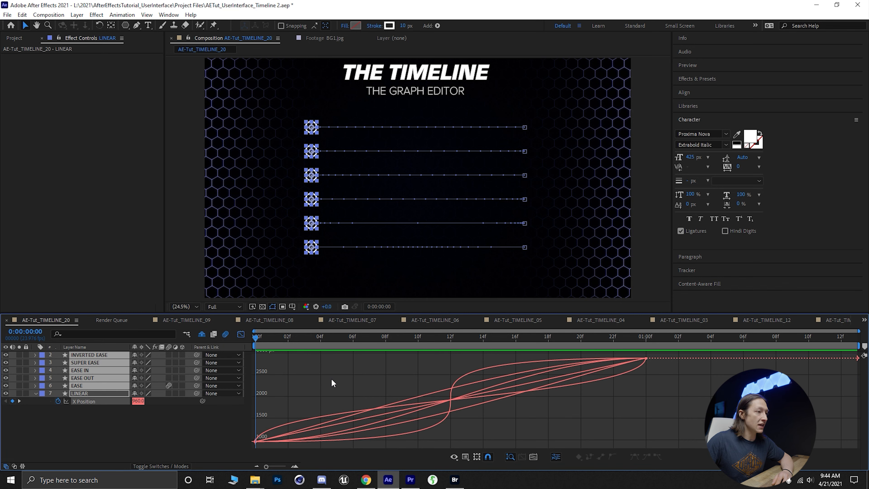
pyautogui.moveTo(349, 416)
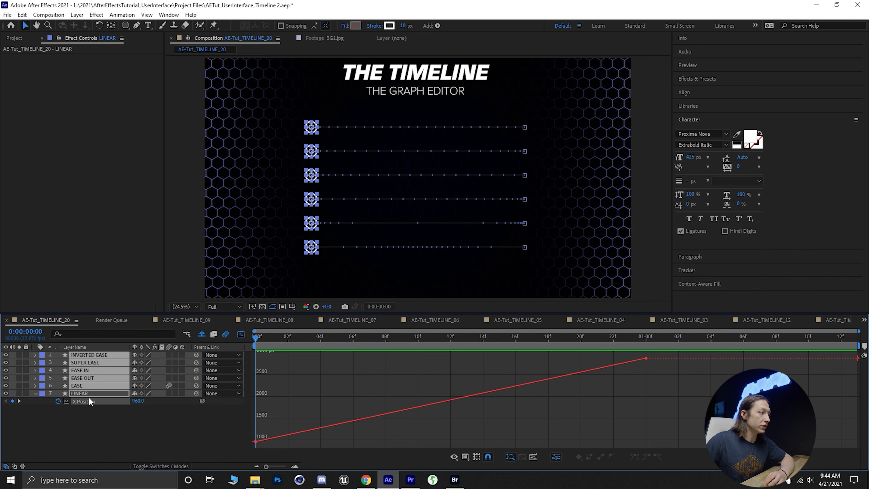
pyautogui.moveTo(409, 459)
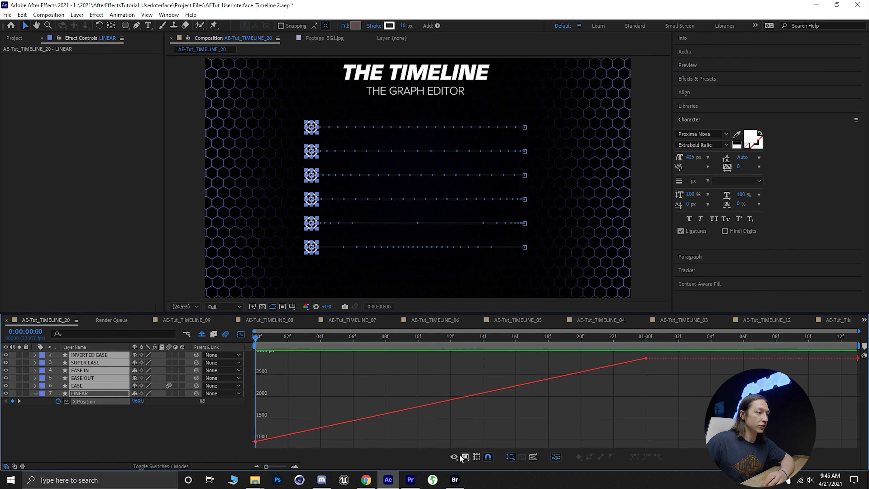
pyautogui.moveTo(453, 457)
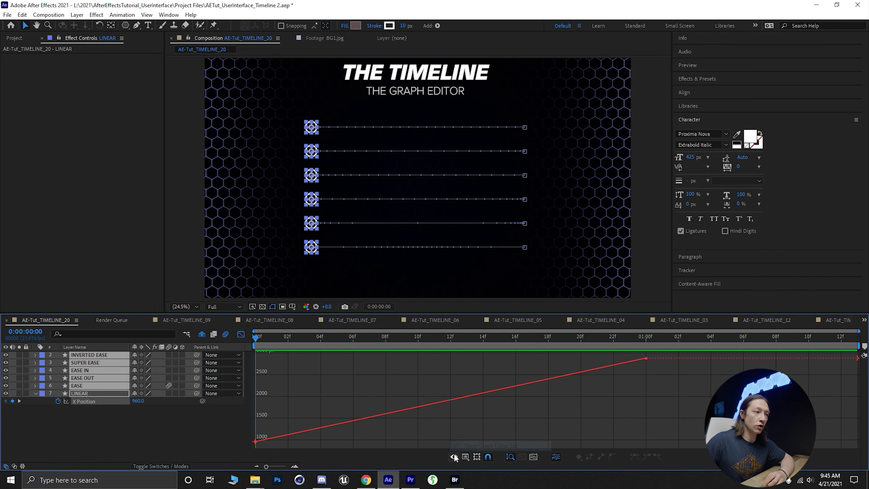
pyautogui.click(454, 457)
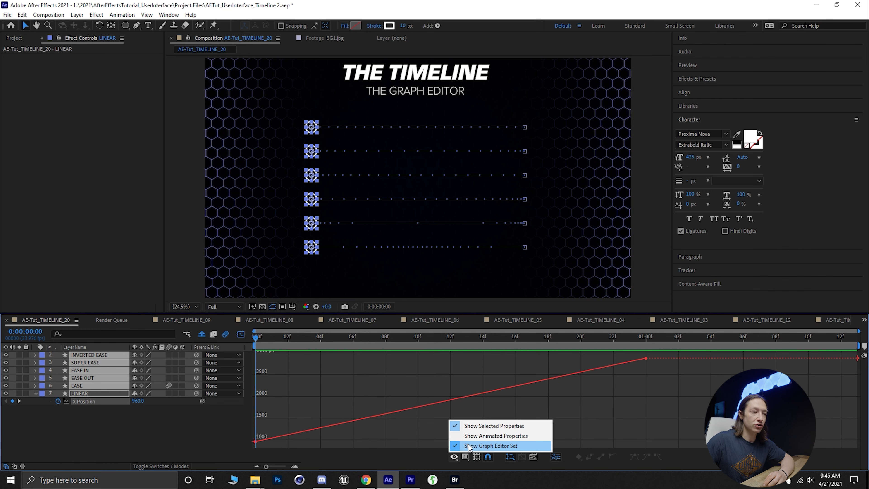
pyautogui.click(491, 445)
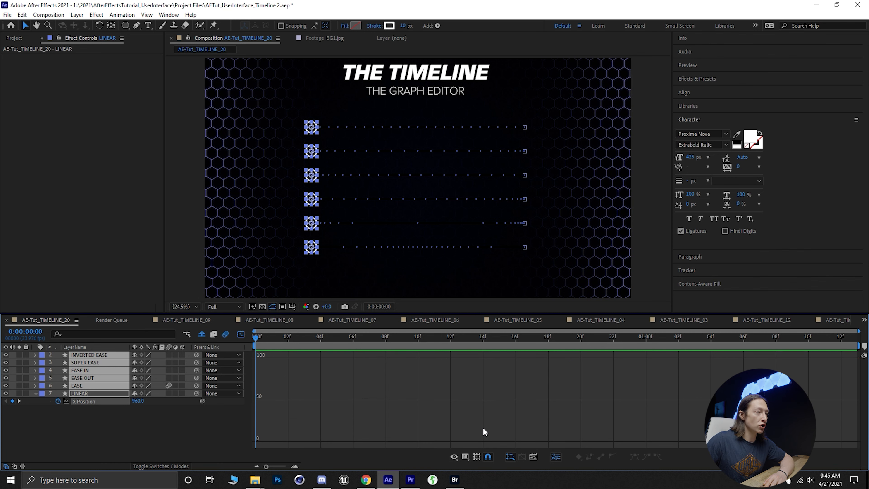
pyautogui.click(454, 457)
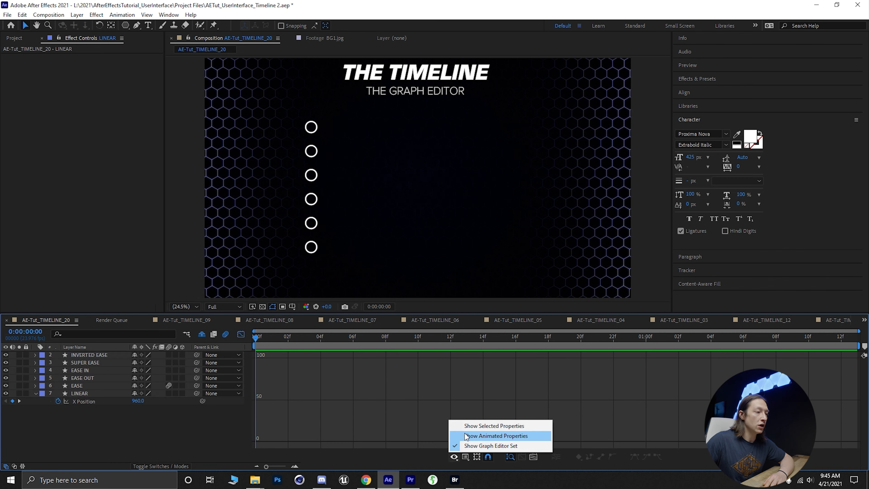
pyautogui.click(496, 435)
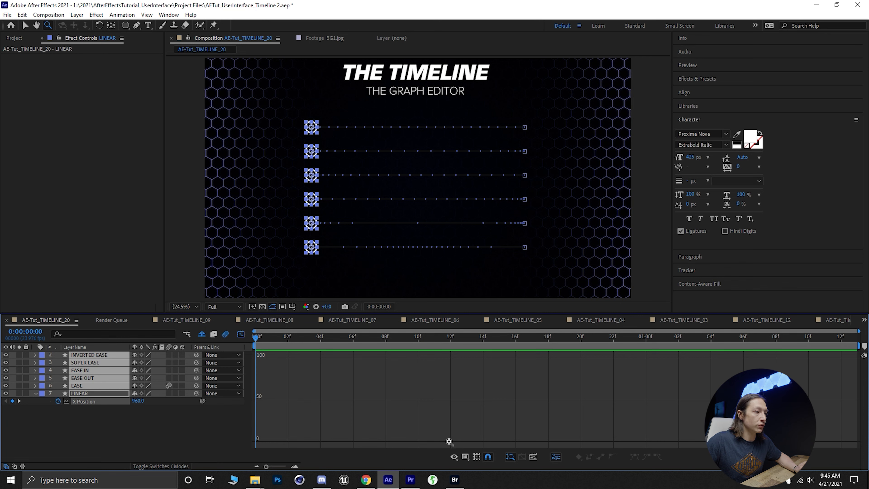
pyautogui.click(453, 456)
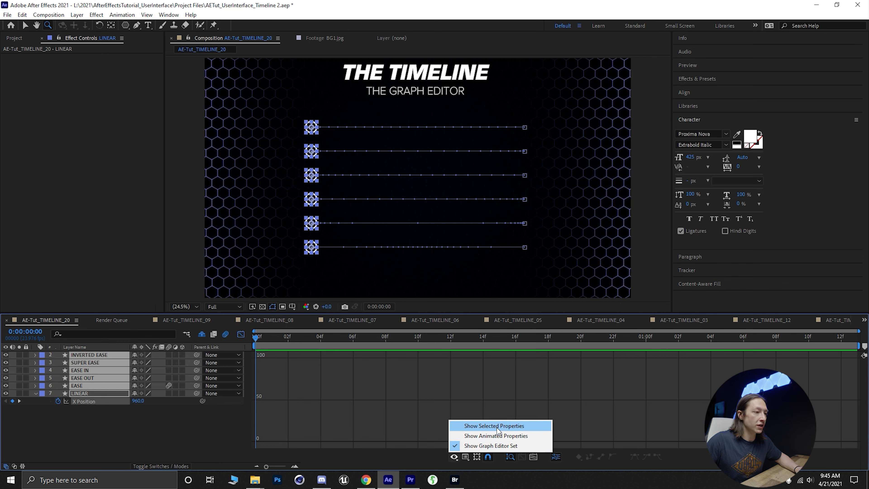
pyautogui.click(492, 426)
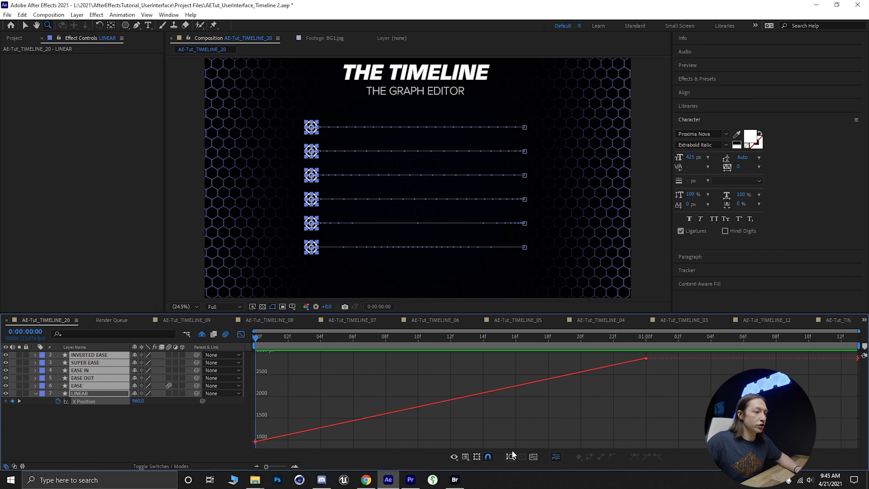
pyautogui.moveTo(429, 415)
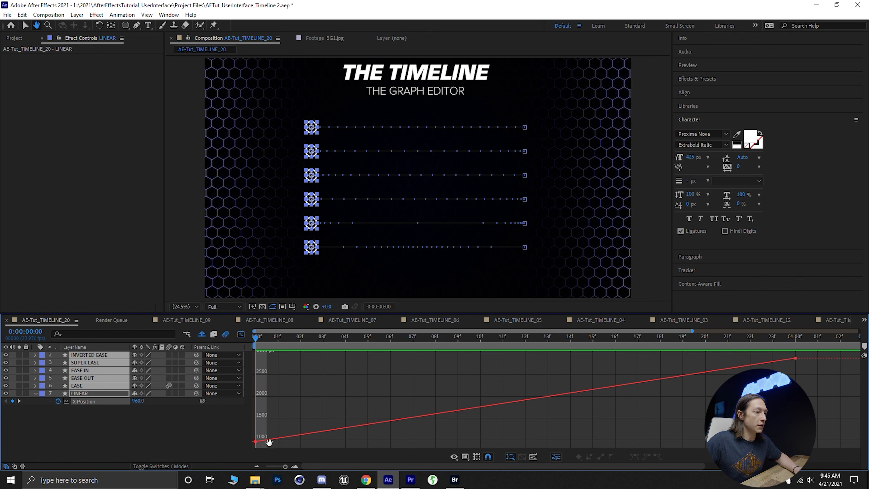
pyautogui.moveTo(509, 456)
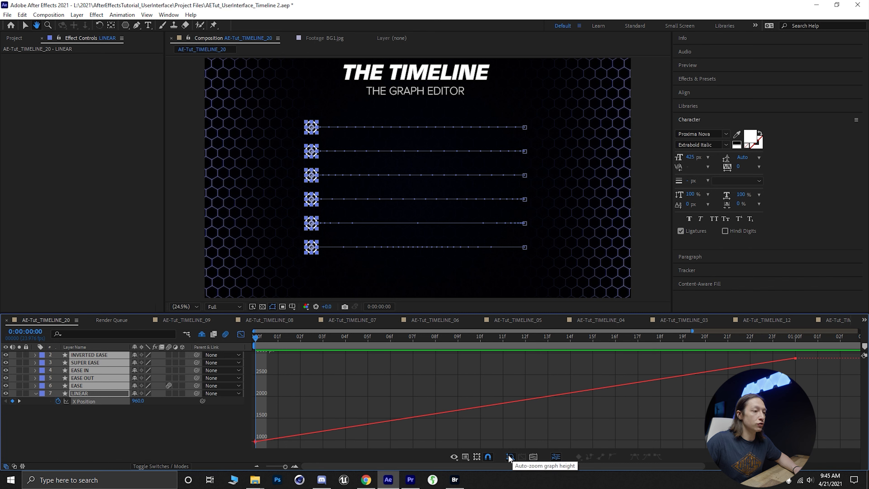
pyautogui.moveTo(225, 433)
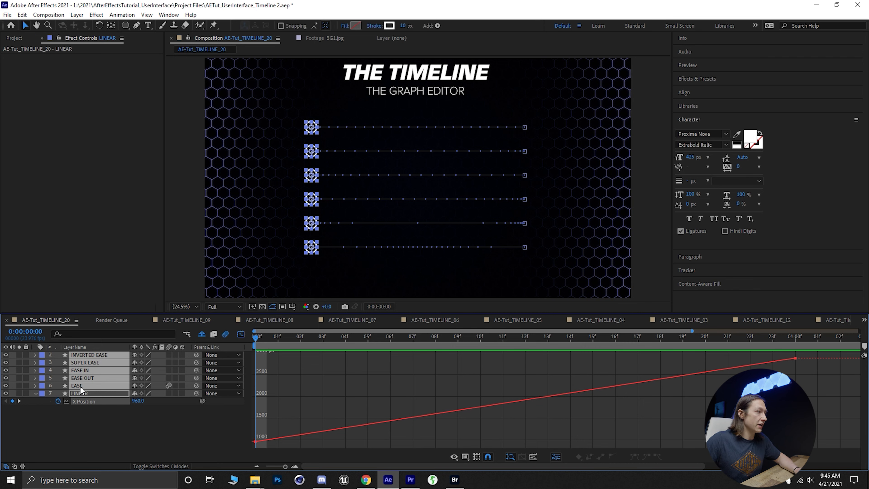
# Select only the EASE circle layer after zooming the graph's time span
pyautogui.click(76, 385)
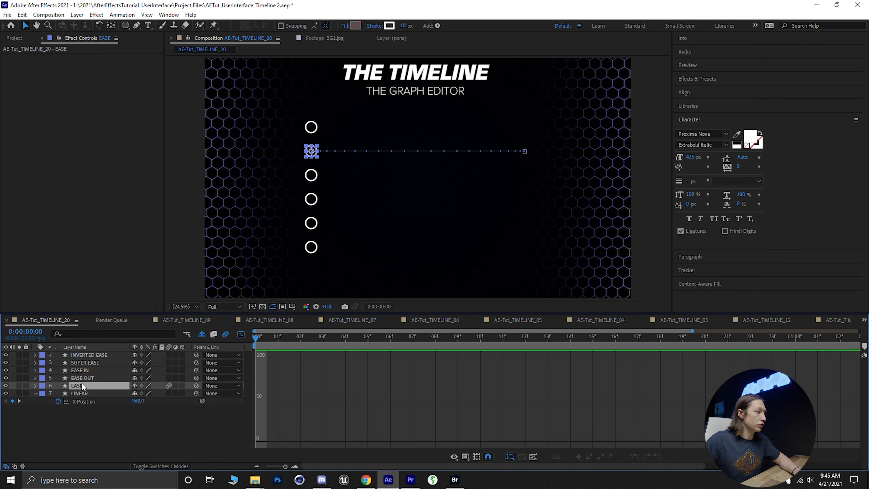